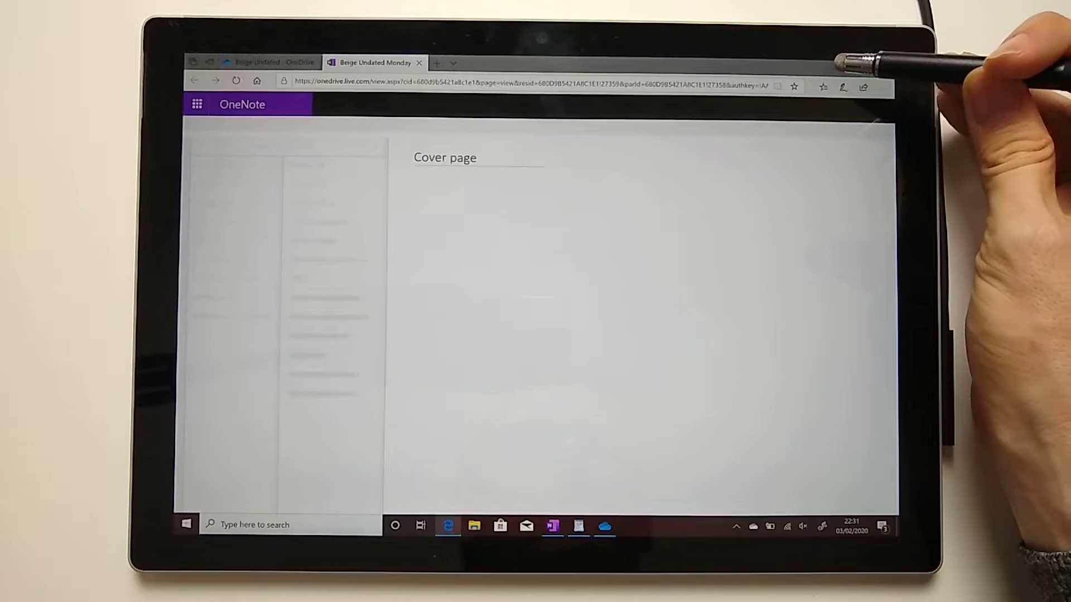
Step: Launch the planner in the OneNote desktop app using Open in App
{"action": "left_click", "coordinate": [552, 526]}
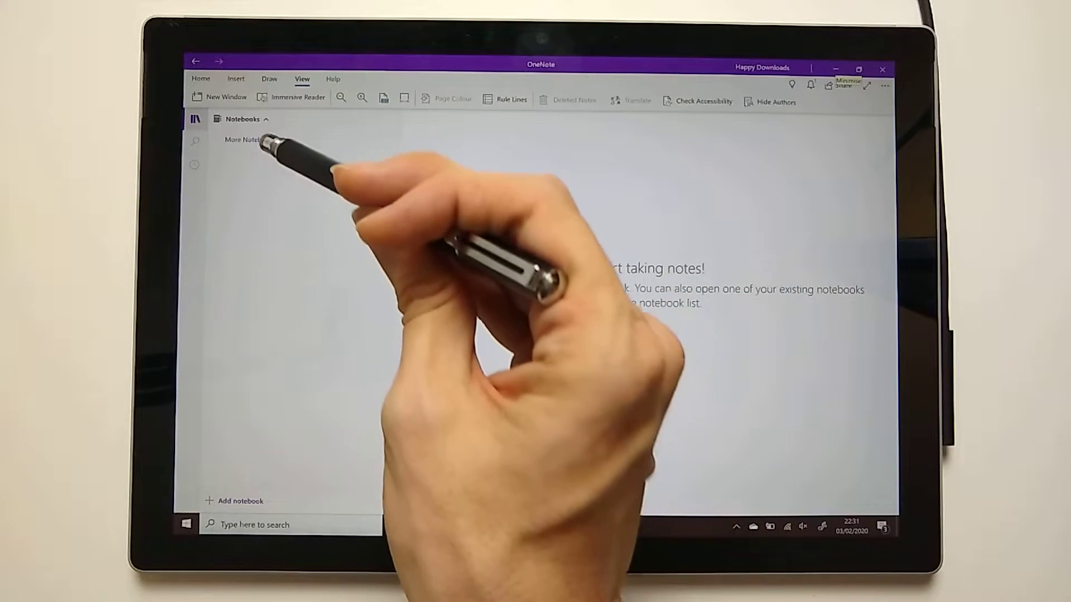
Step: Open the Beige Undated Monday H - Read Only notebook from More Notebooks
{"action": "left_click", "coordinate": [243, 140]}
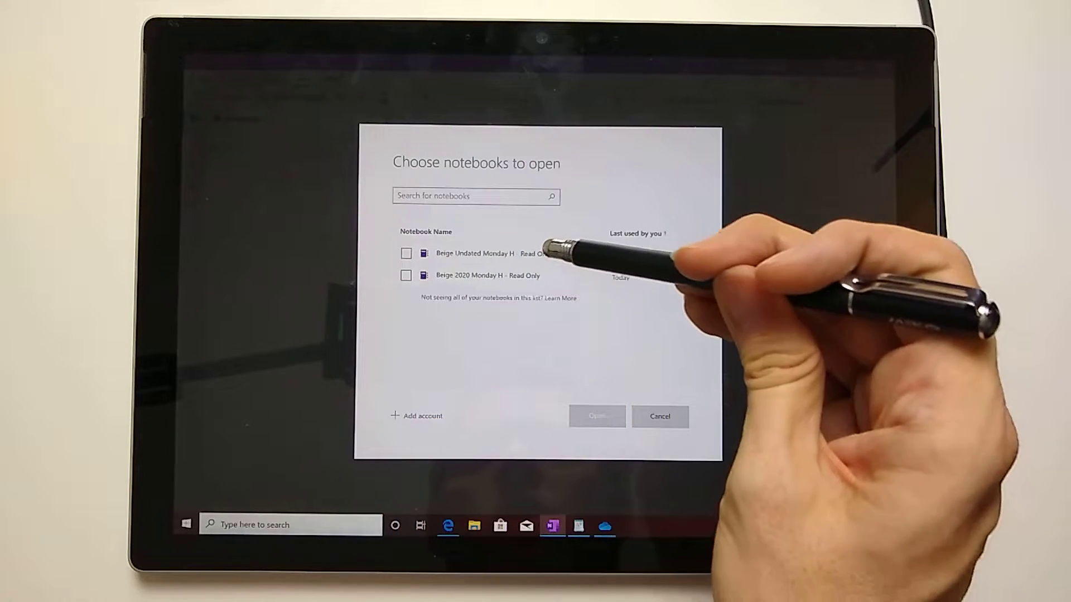
{"action": "left_click", "coordinate": [596, 417]}
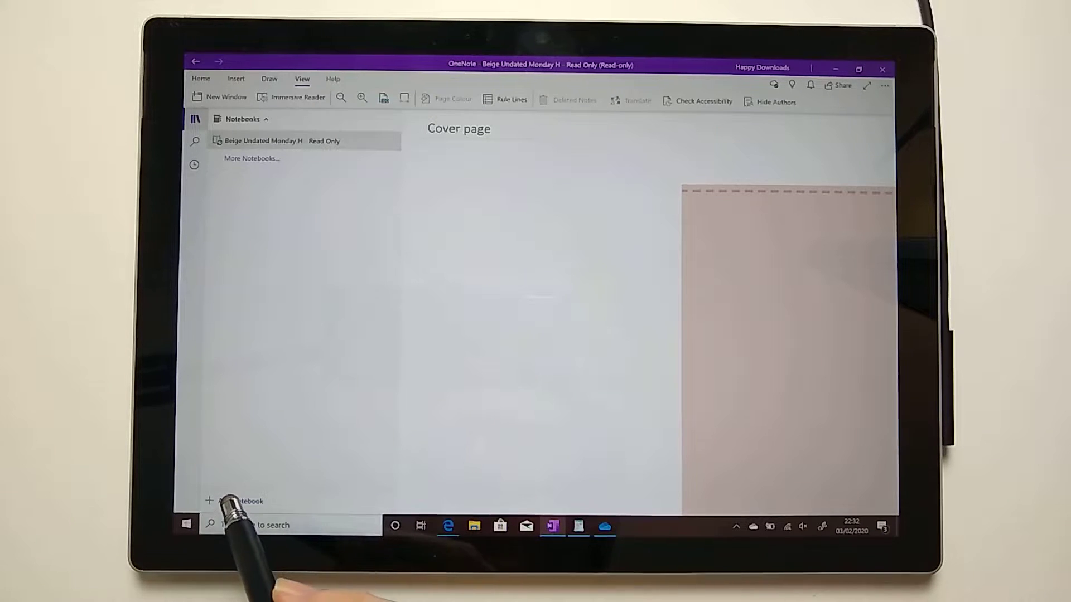
Step: Add a new notebook named 'My planner'
{"action": "left_click", "coordinate": [239, 501]}
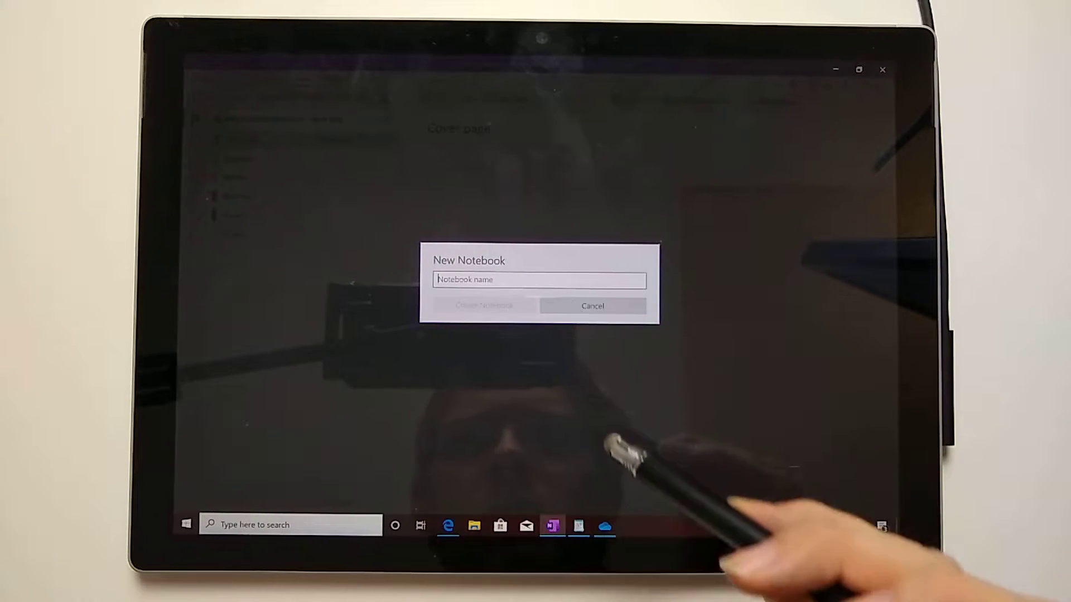
{"action": "type", "text": "My pla"}
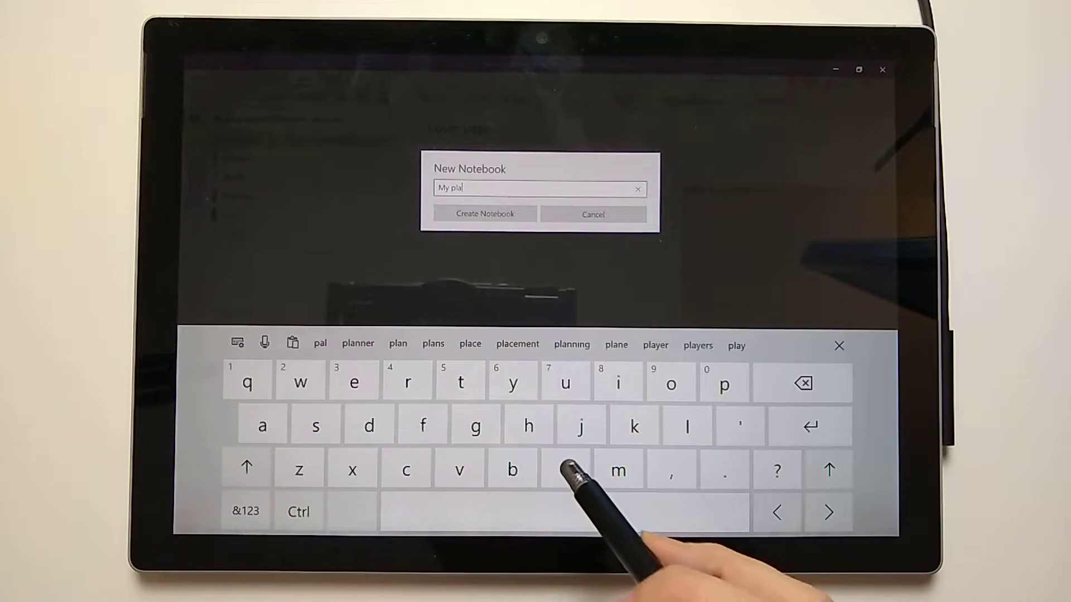
{"action": "left_click", "coordinate": [485, 214]}
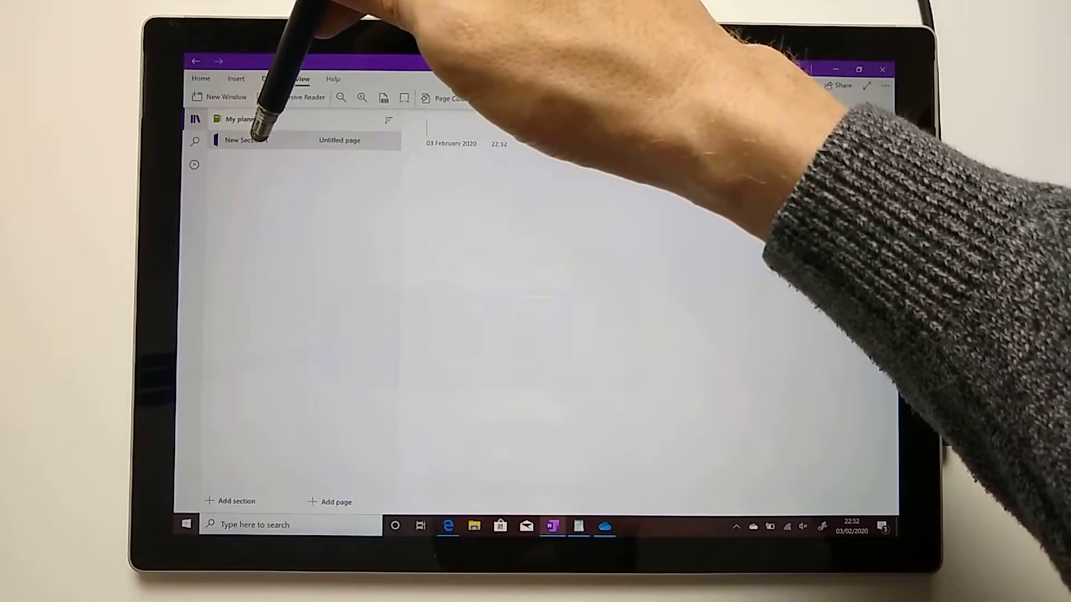
Step: Delete the default New Section from My planner, confirming the deletion
{"action": "right_click", "coordinate": [239, 140]}
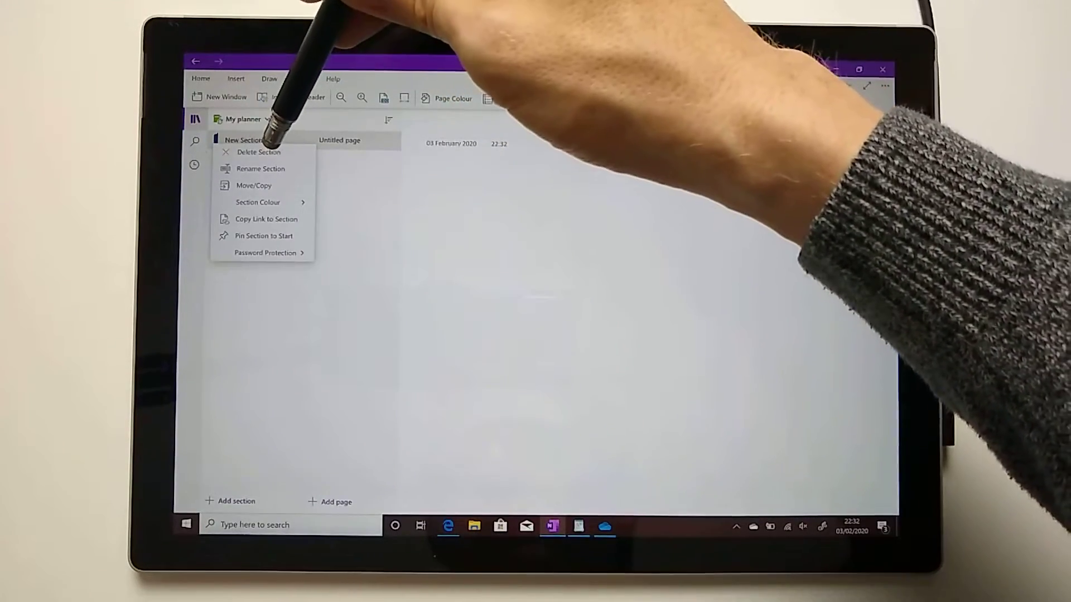
{"action": "left_click", "coordinate": [259, 152]}
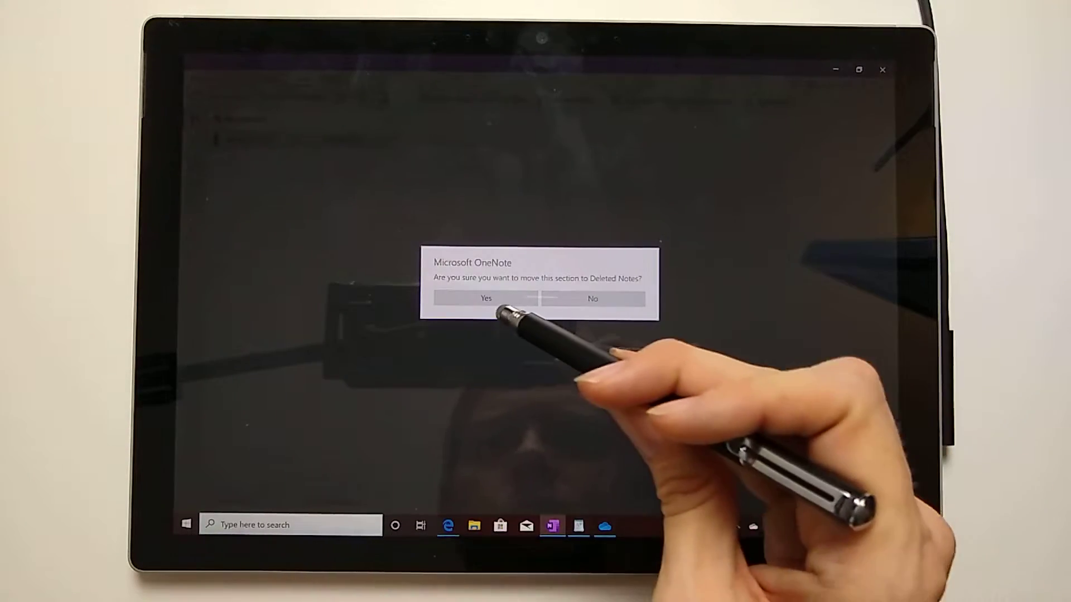
{"action": "left_click", "coordinate": [486, 299]}
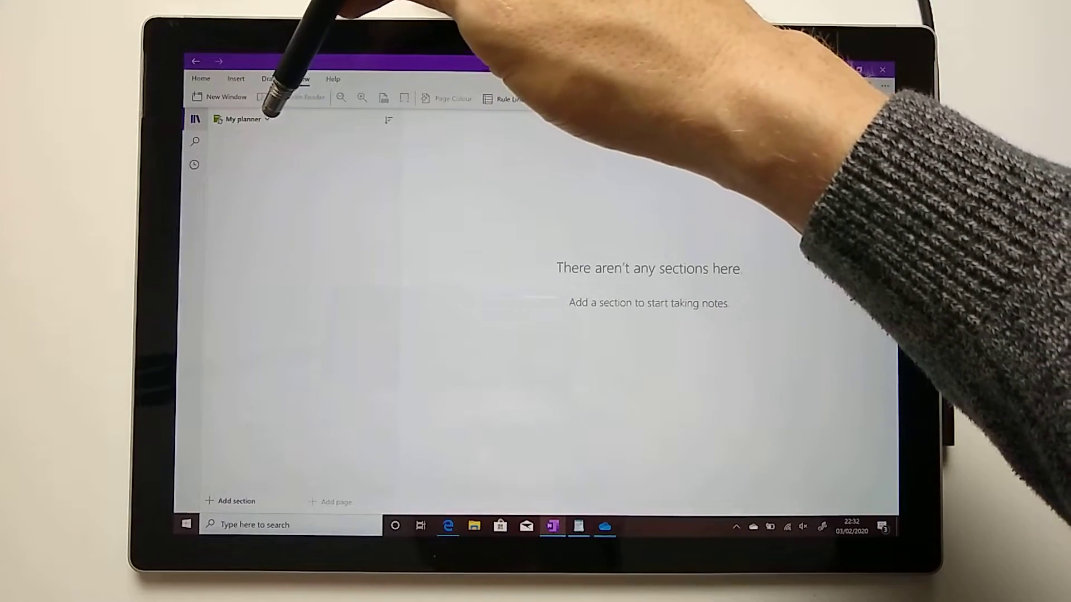
{"action": "left_click", "coordinate": [241, 119]}
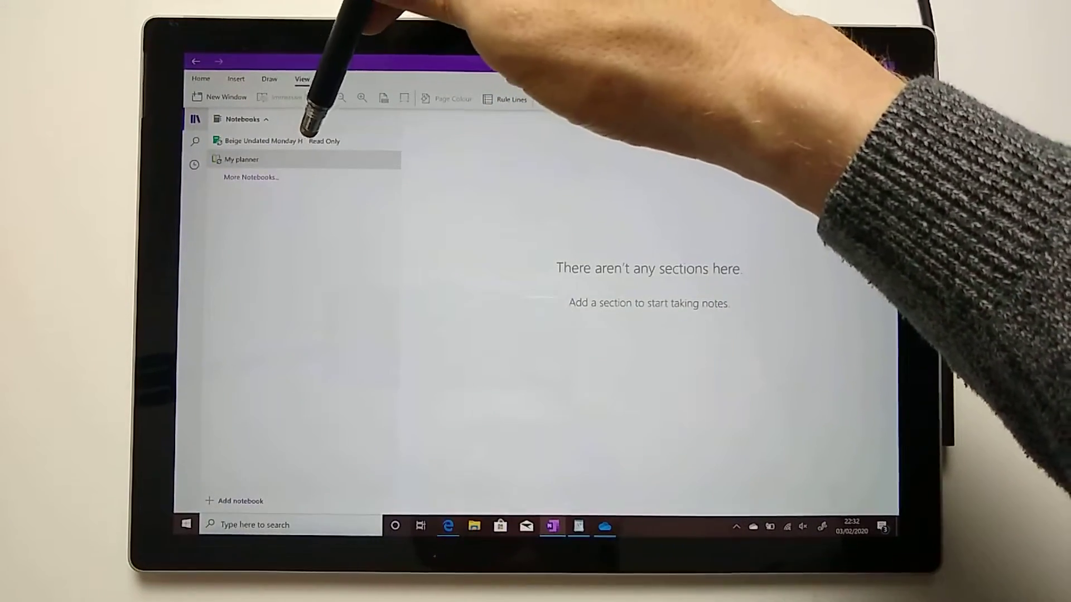
Step: Copy the Templates, Months and Back Page sections from the Beige notebook into My planner
{"action": "left_click", "coordinate": [277, 140]}
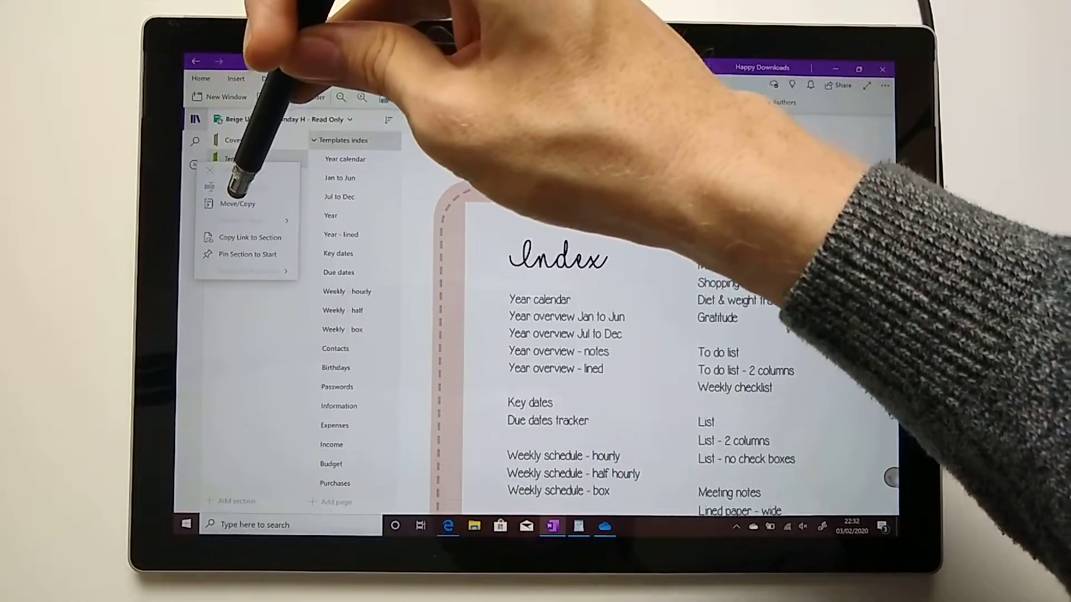
{"action": "left_click", "coordinate": [237, 203]}
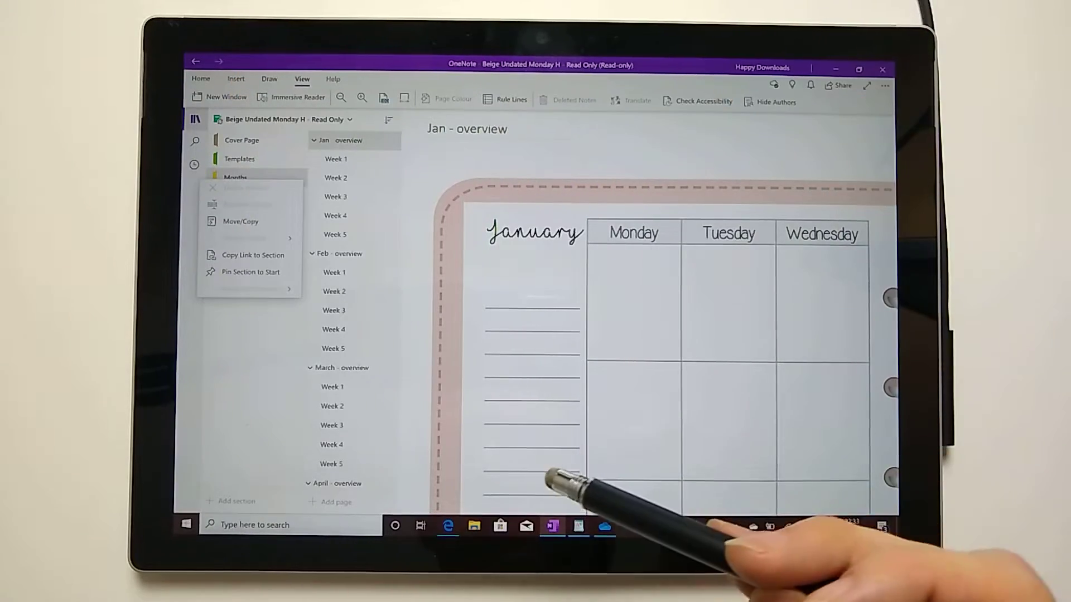
{"action": "left_click", "coordinate": [239, 221]}
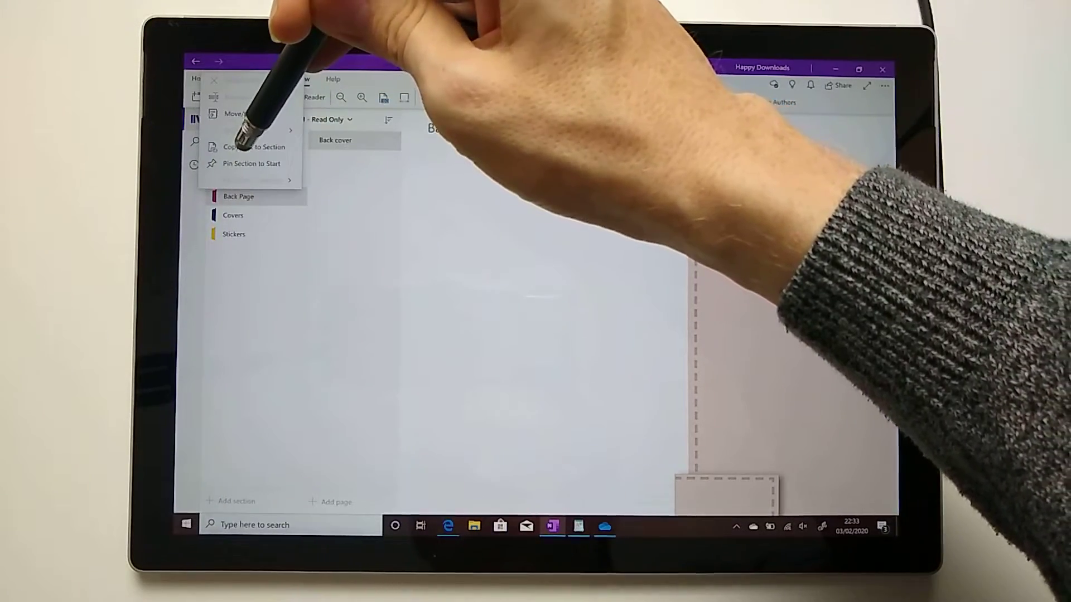
{"action": "left_click", "coordinate": [236, 113]}
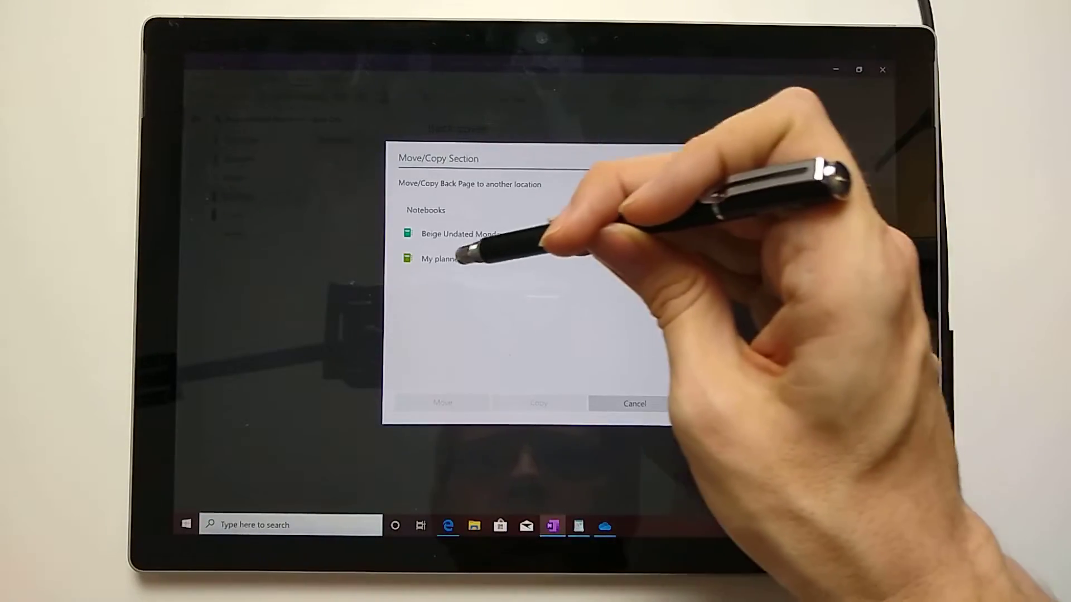
{"action": "left_click", "coordinate": [633, 403]}
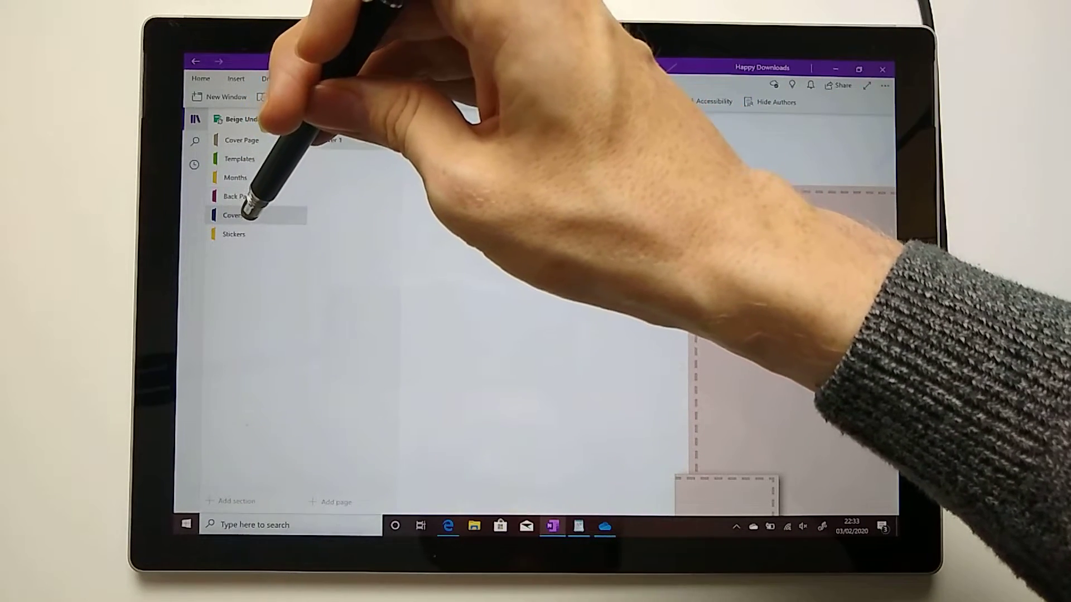
Step: Copy the Covers and Stickers sections into My planner
{"action": "left_click", "coordinate": [234, 216]}
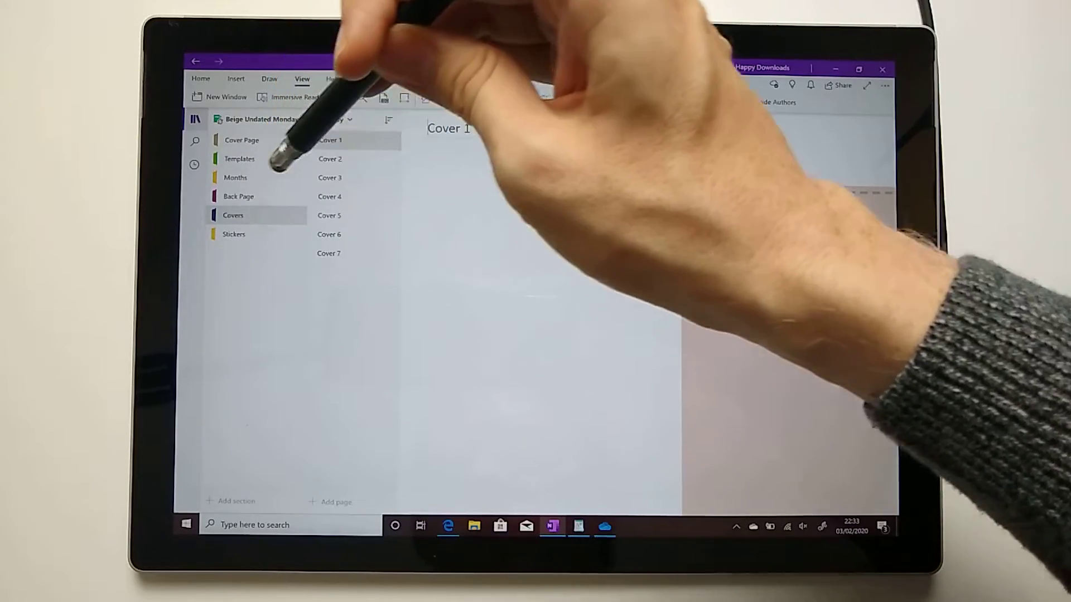
{"action": "right_click", "coordinate": [233, 216]}
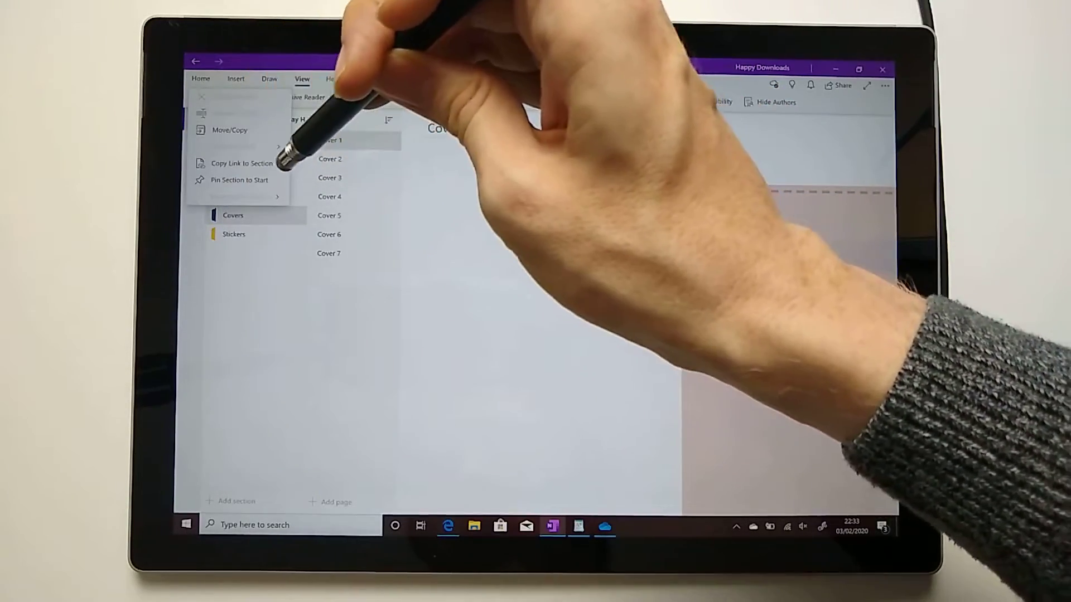
{"action": "left_click", "coordinate": [229, 130]}
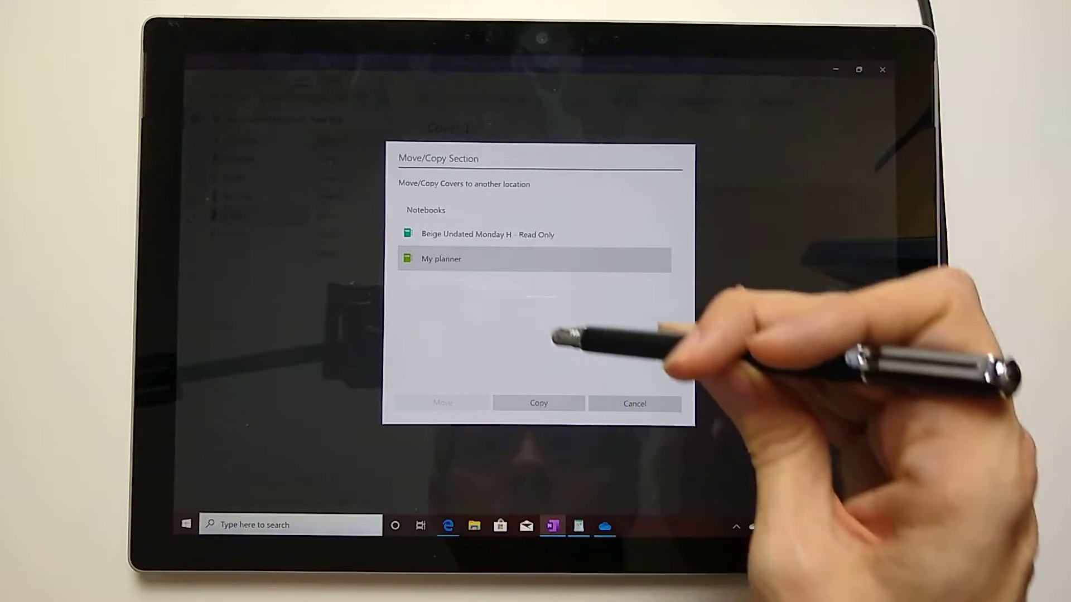
{"action": "left_click", "coordinate": [633, 402]}
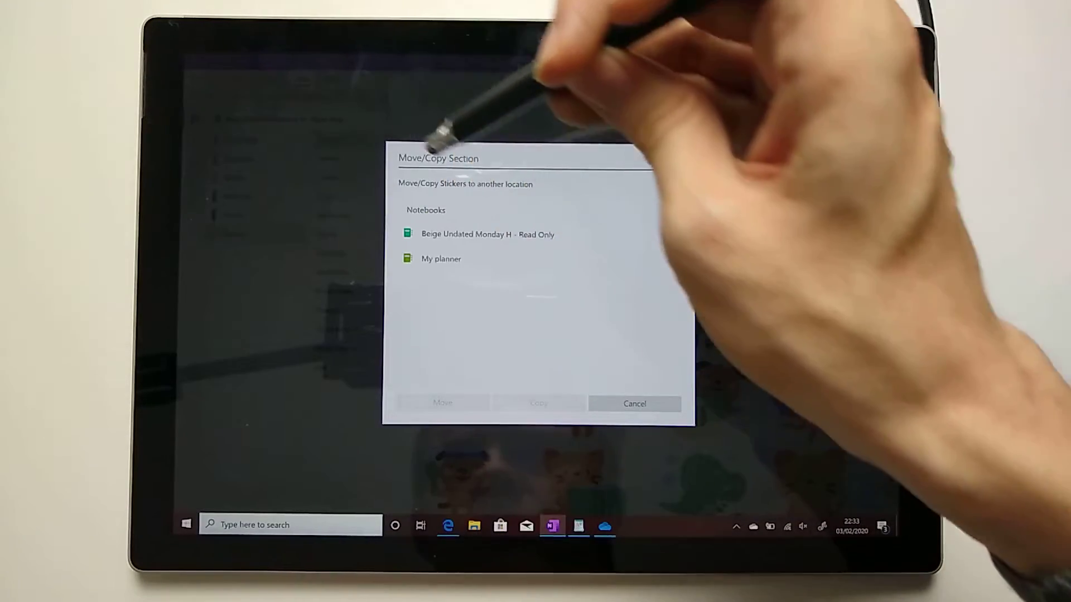
{"action": "left_click", "coordinate": [633, 404]}
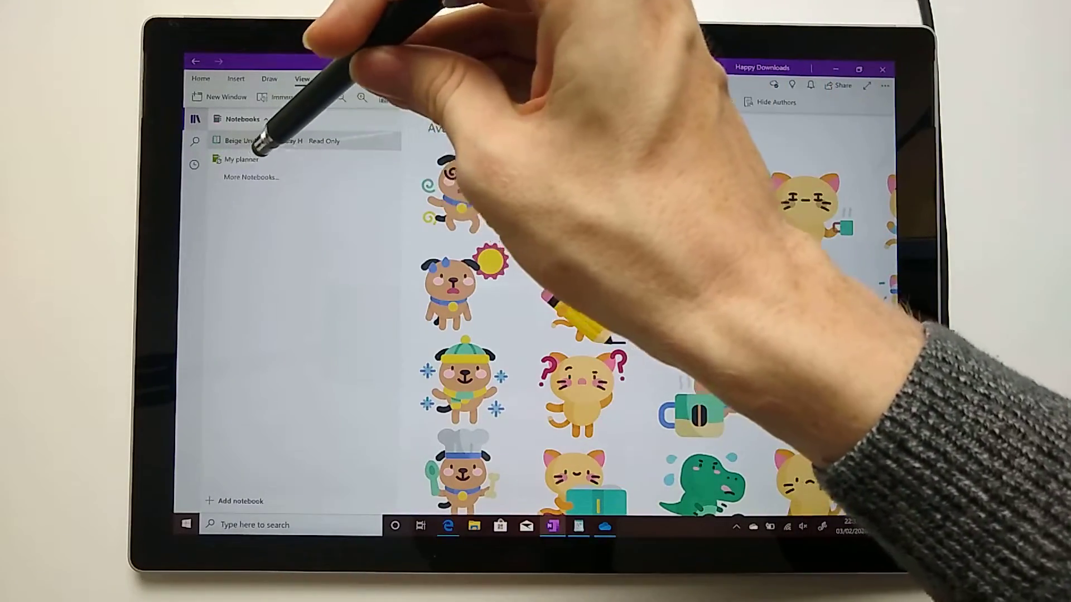
Step: Bring up the notebook options for Beige Undated Monday H - Read Only
{"action": "left_click", "coordinate": [239, 159]}
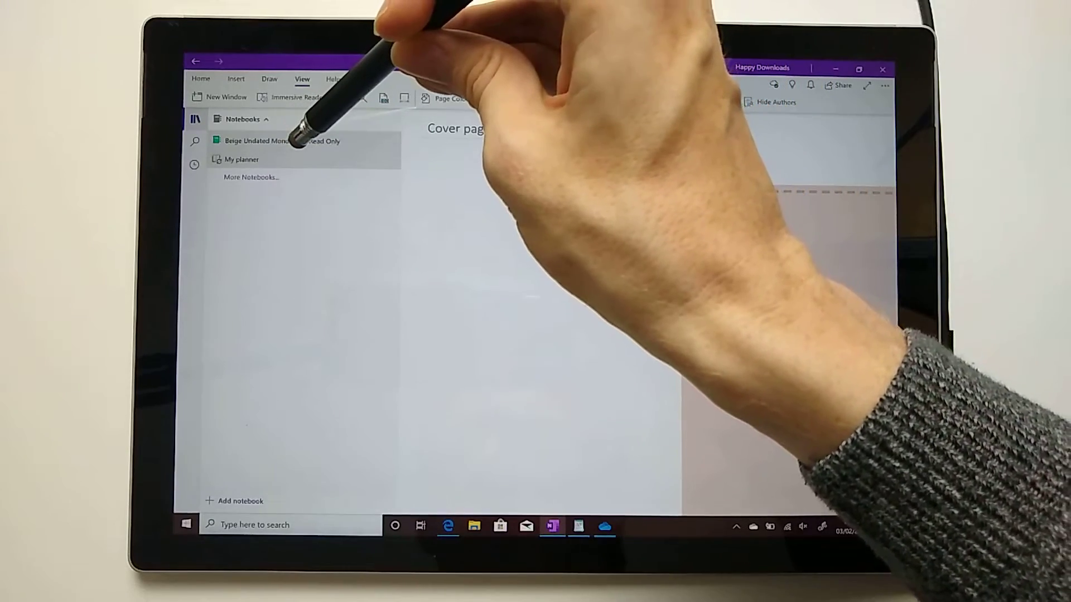
{"action": "right_click", "coordinate": [274, 140]}
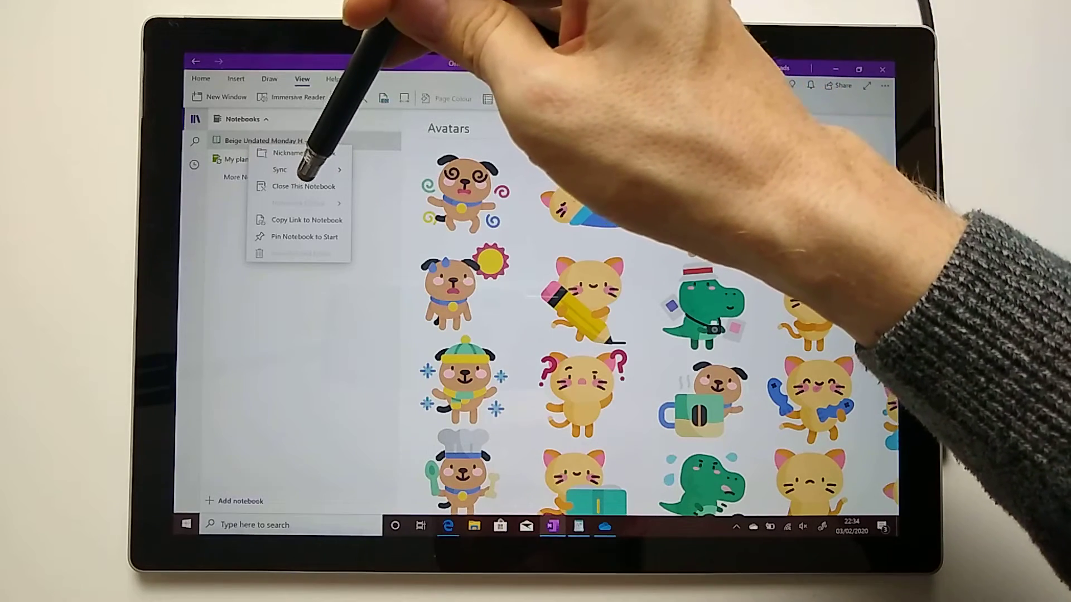
Step: Close the read-only notebook and check My planner's copied Templates section
{"action": "left_click", "coordinate": [302, 186]}
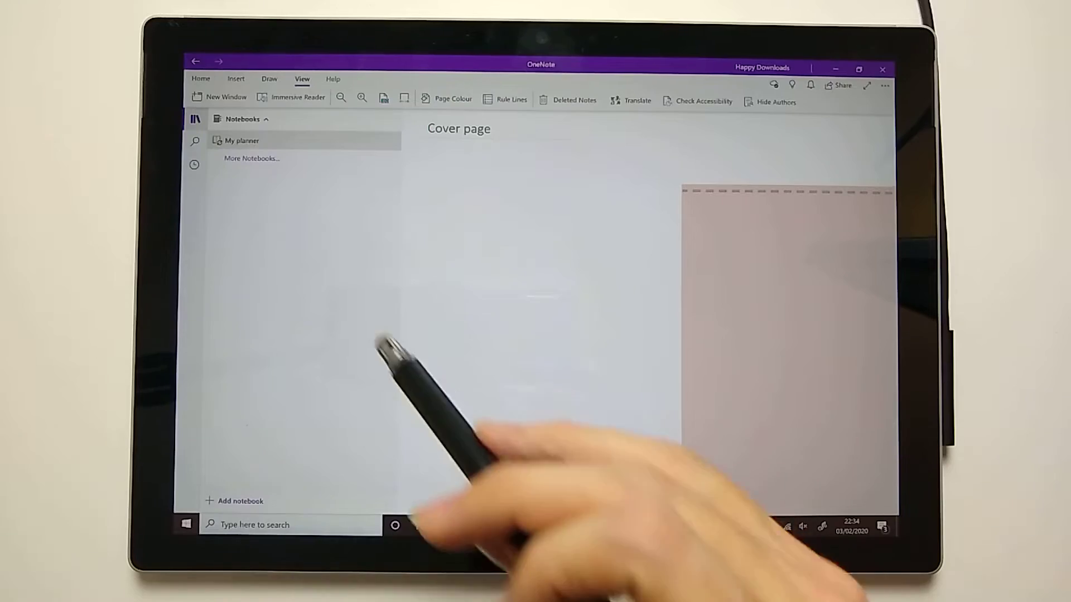
{"action": "left_click", "coordinate": [241, 140]}
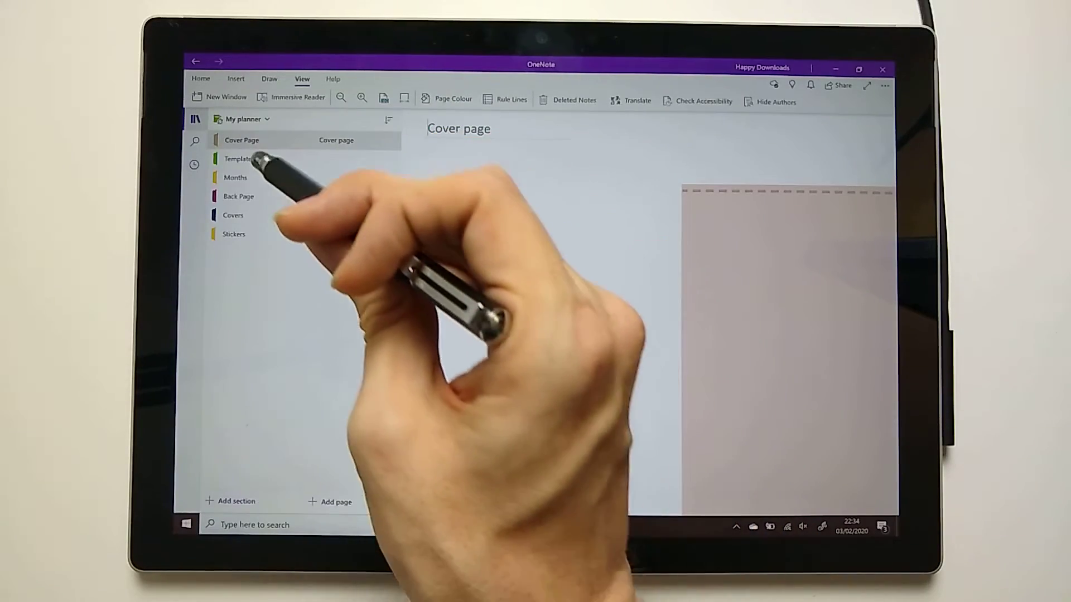
{"action": "left_click", "coordinate": [240, 159]}
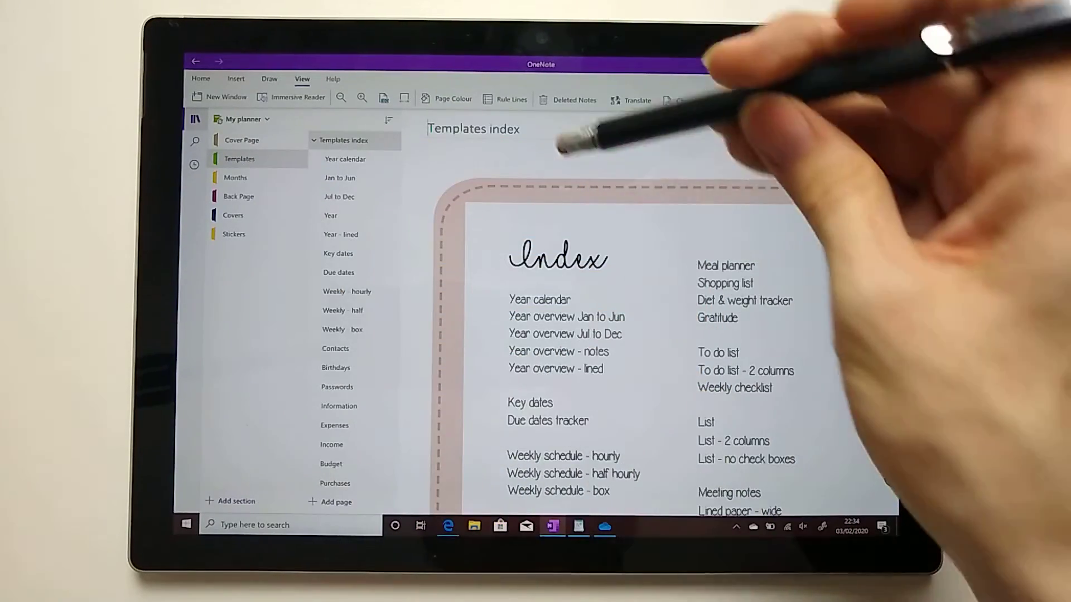